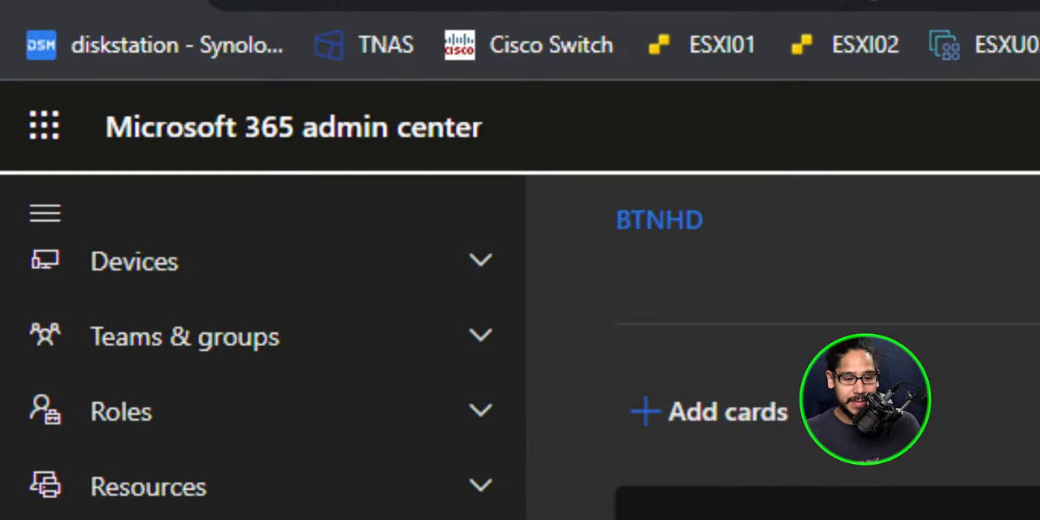
From Endpoint Manager go to Devices > Windows > Configuration profiles and start Create profile.
scroll(down, 3)
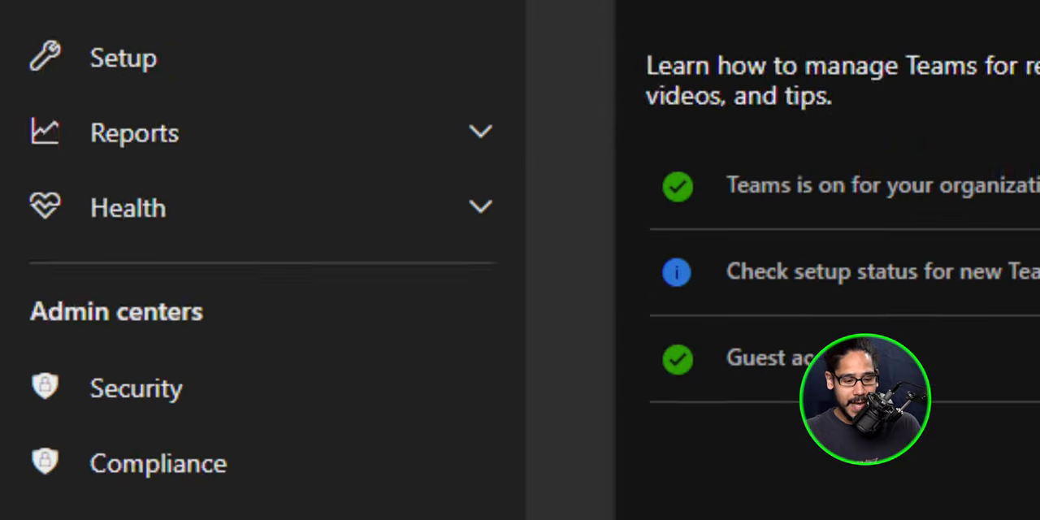
scroll(down, 3)
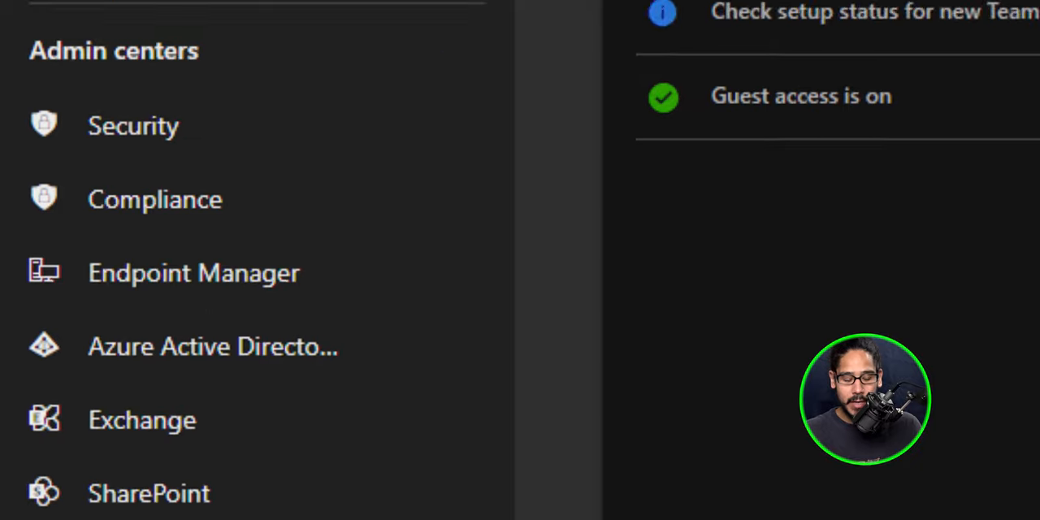
click(193, 272)
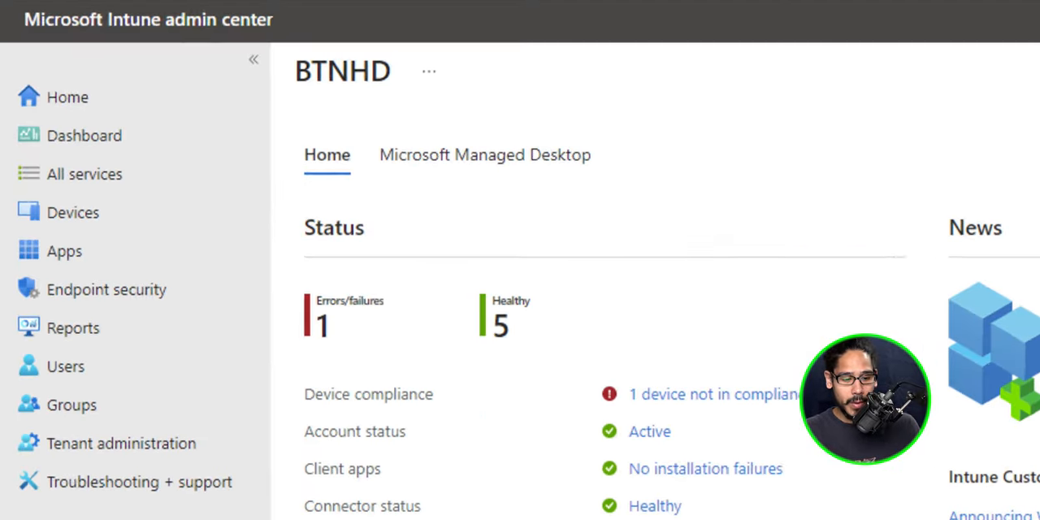
click(73, 212)
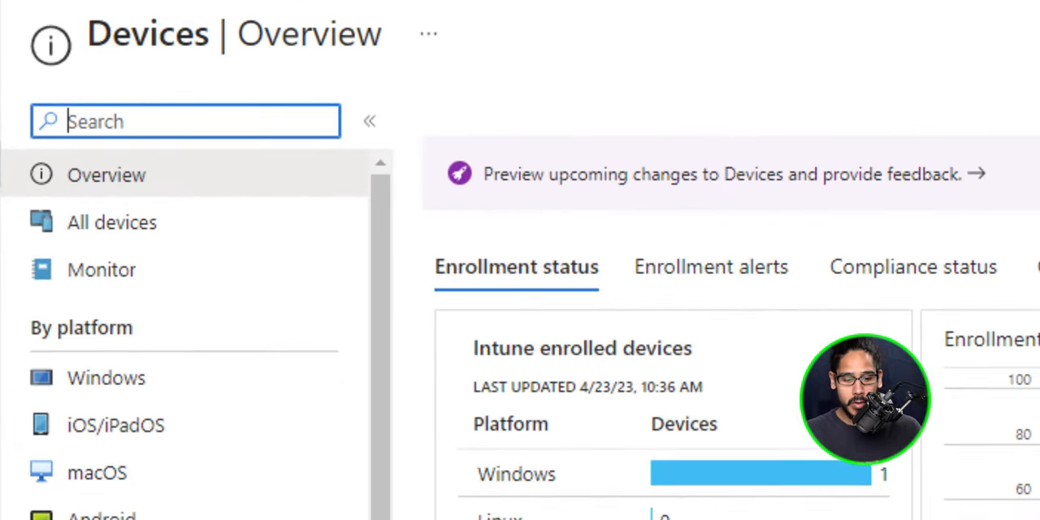
click(106, 377)
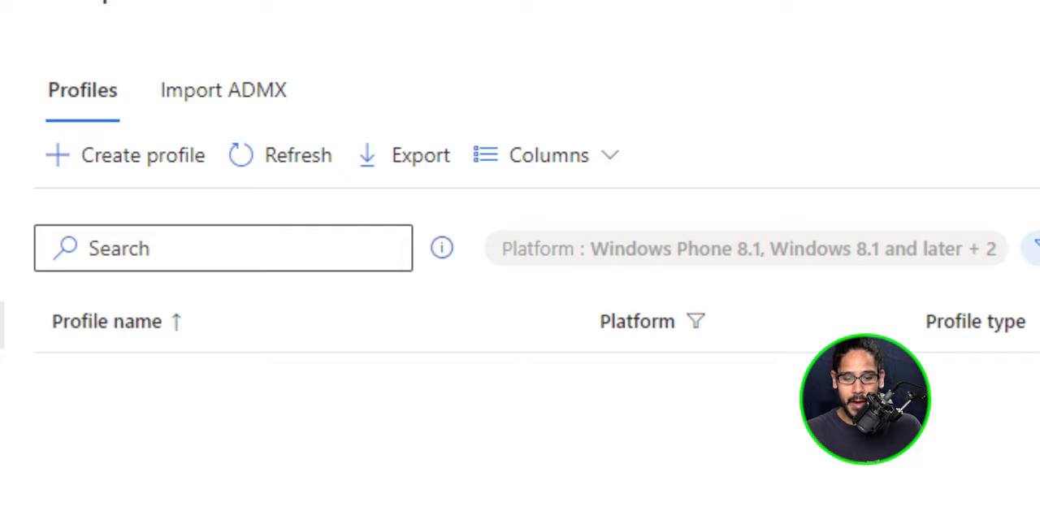
click(129, 154)
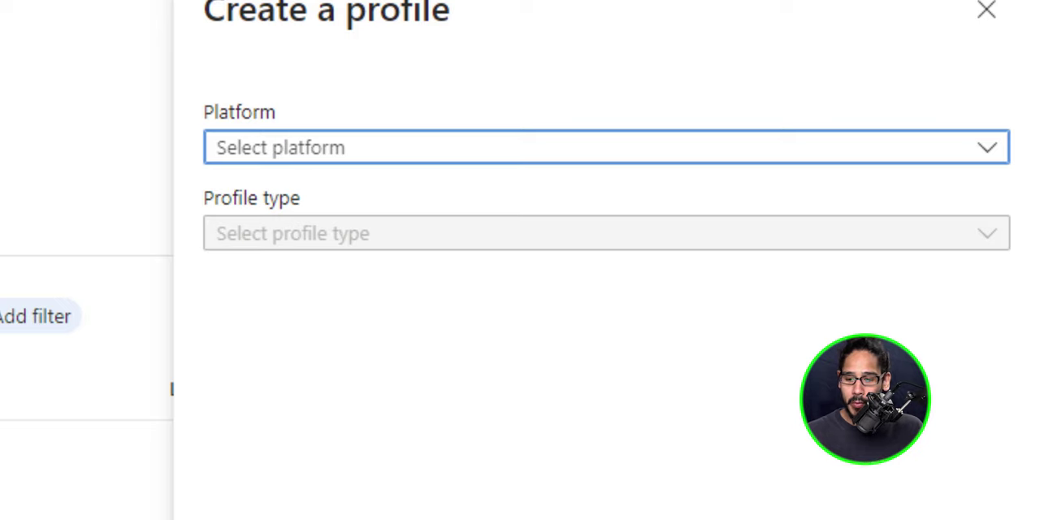
Choose platform Windows 10 and later, profile type Templates, template Domain join, and create it.
click(605, 147)
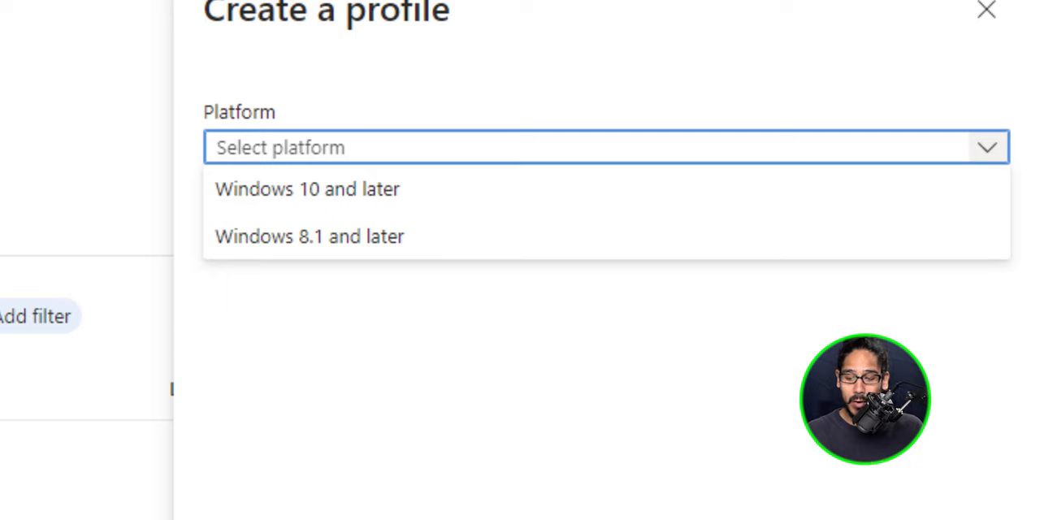
click(307, 188)
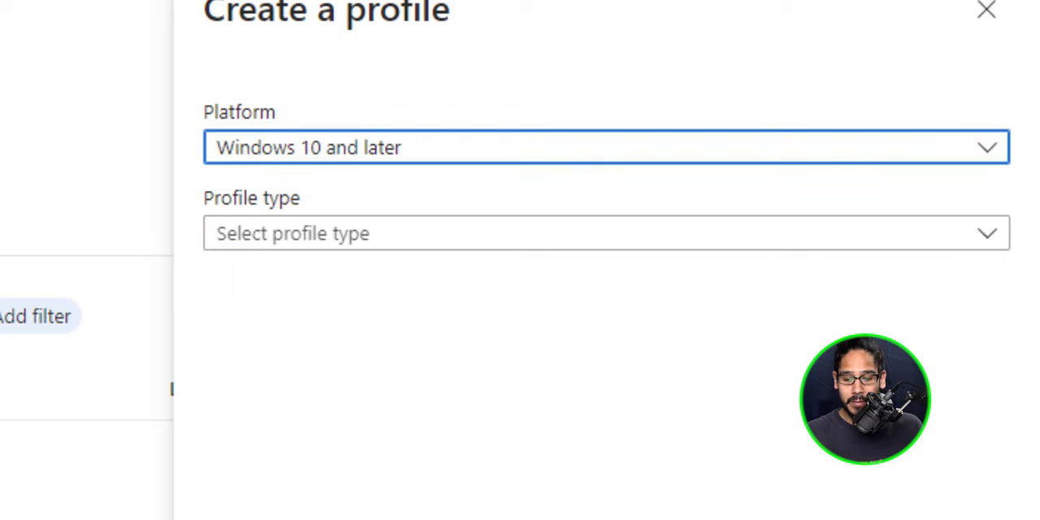
click(606, 233)
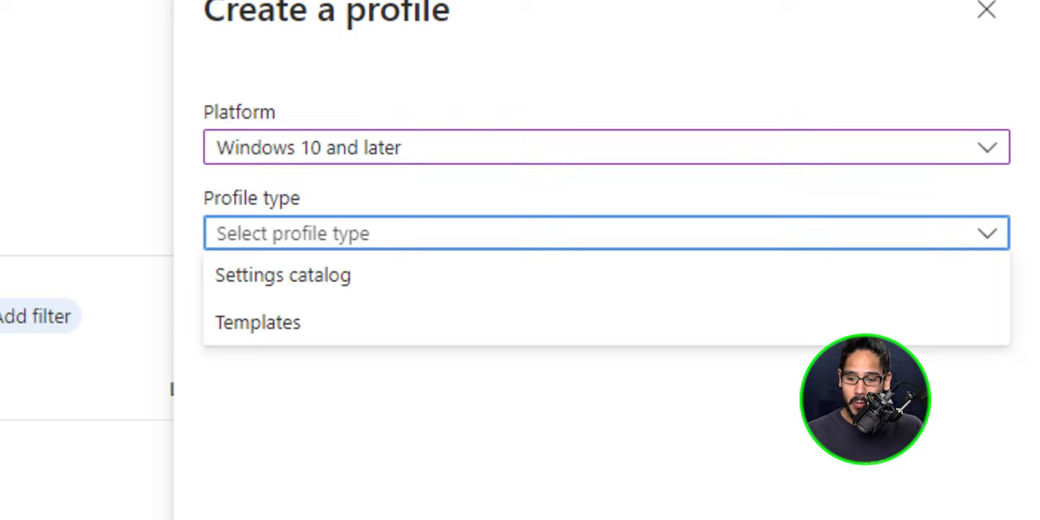
click(258, 321)
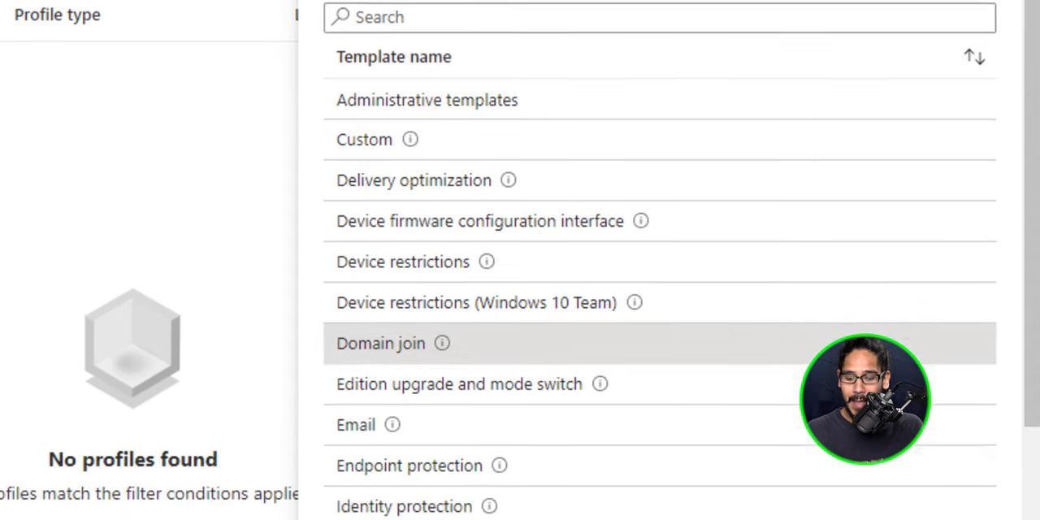
scroll(down, 3)
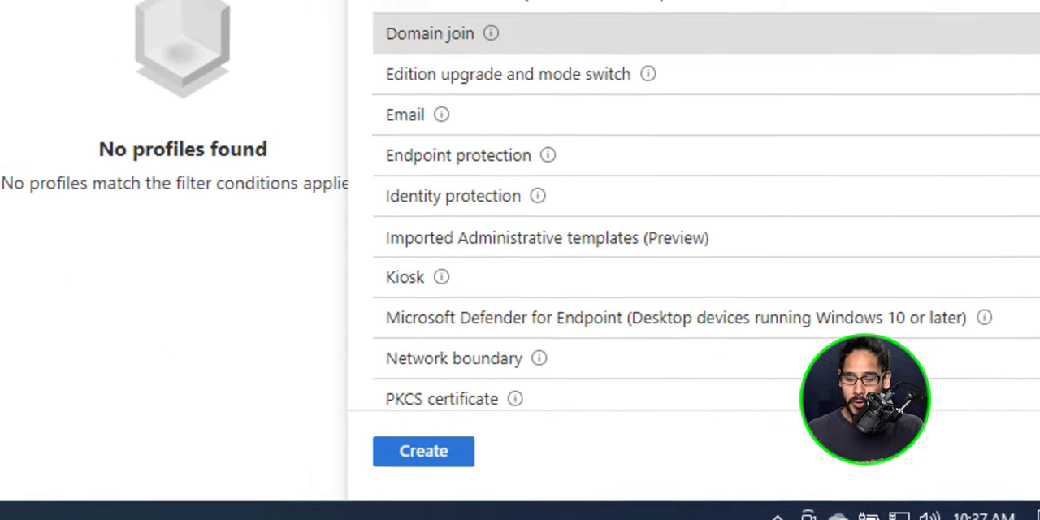
click(423, 451)
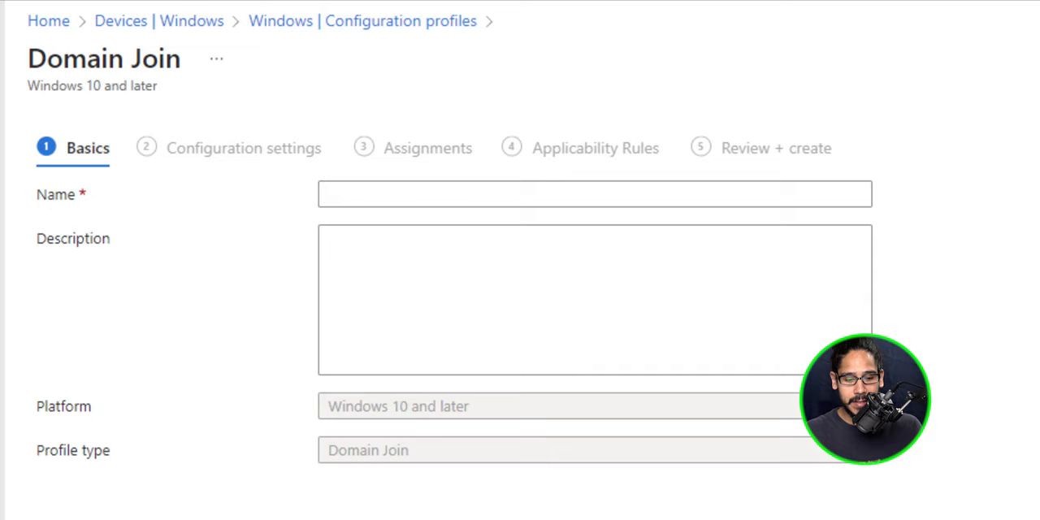
Complete the Domain Join settings and assignment, skip applicability rules, and reach Review + create.
scroll(down, 3)
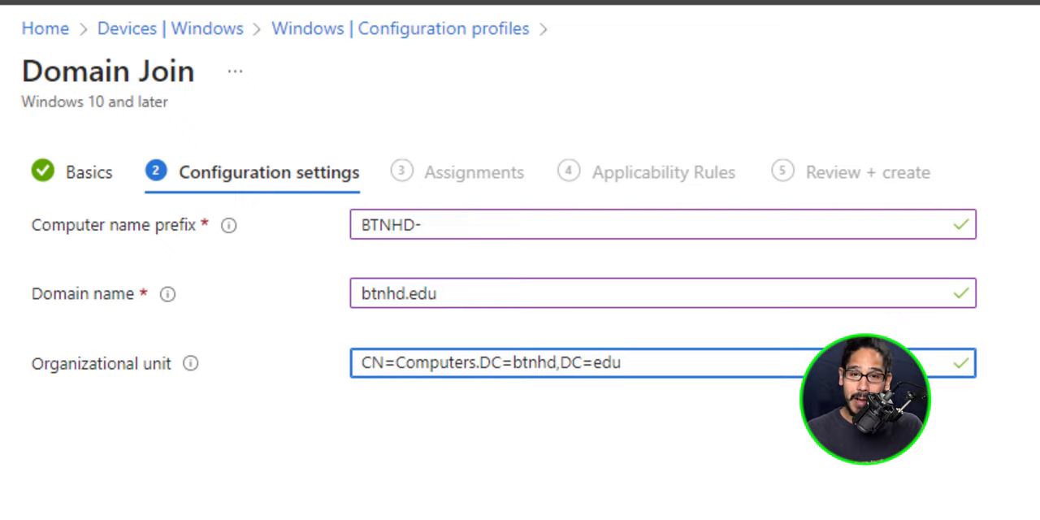
scroll(down, 3)
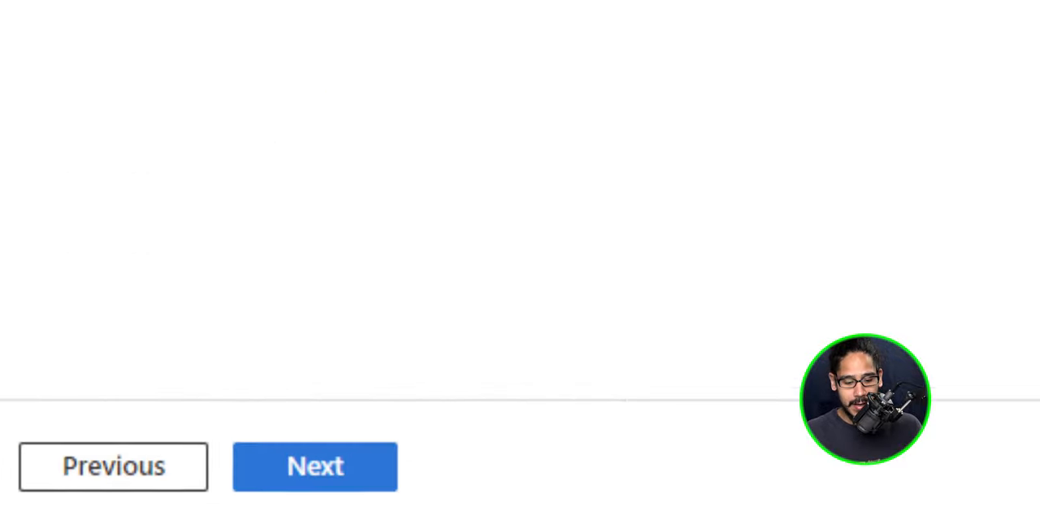
click(315, 466)
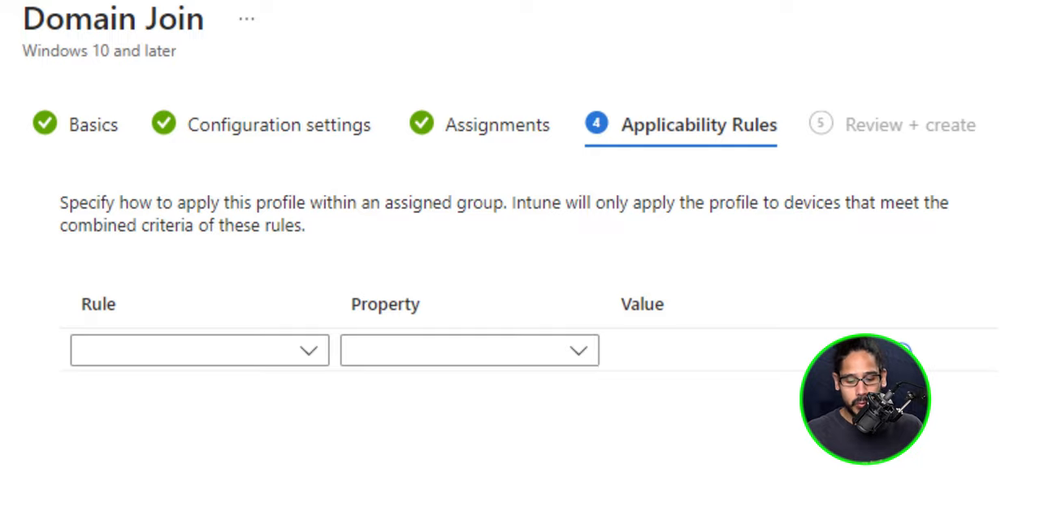
click(909, 125)
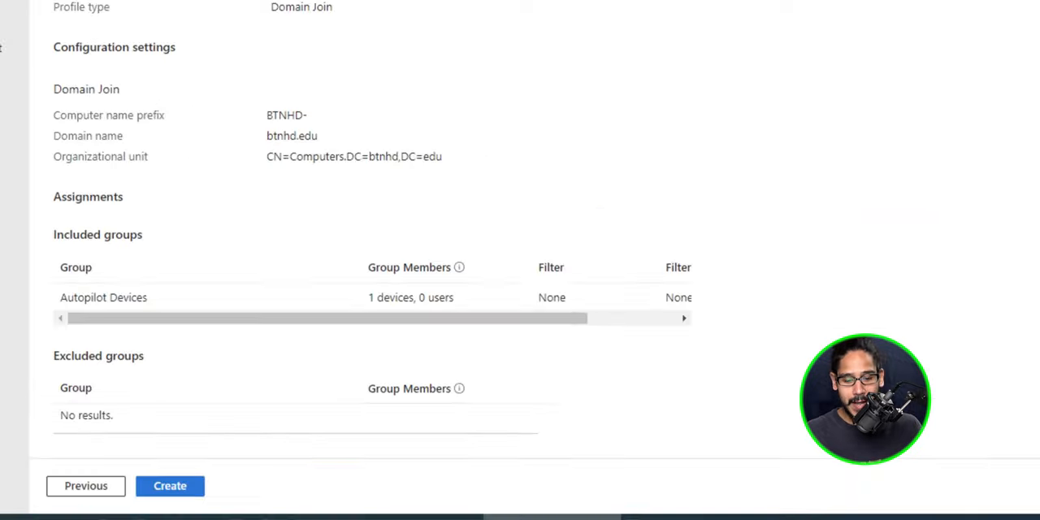
scroll(up, 3)
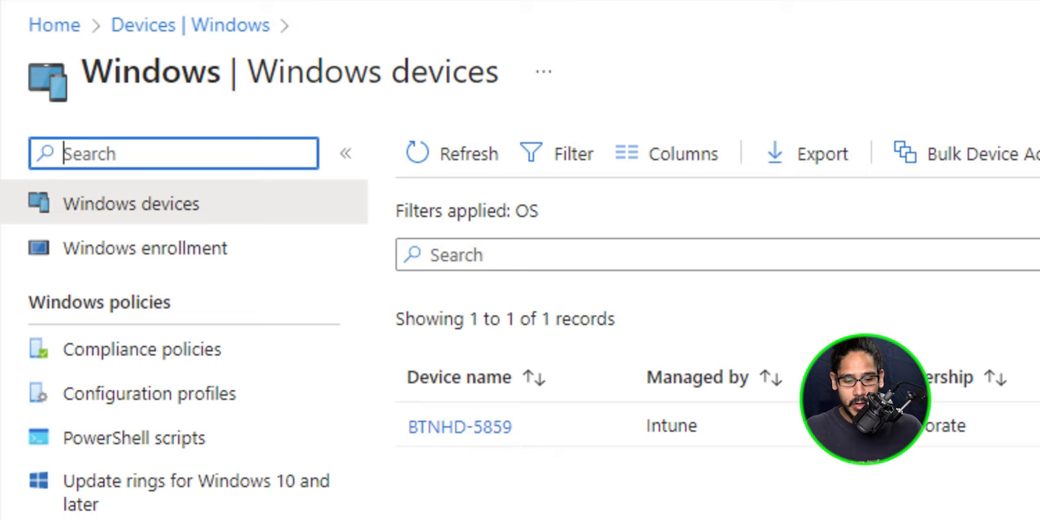
Under Windows enrollment, open the Windows Autopilot Deployment Profiles list.
click(145, 248)
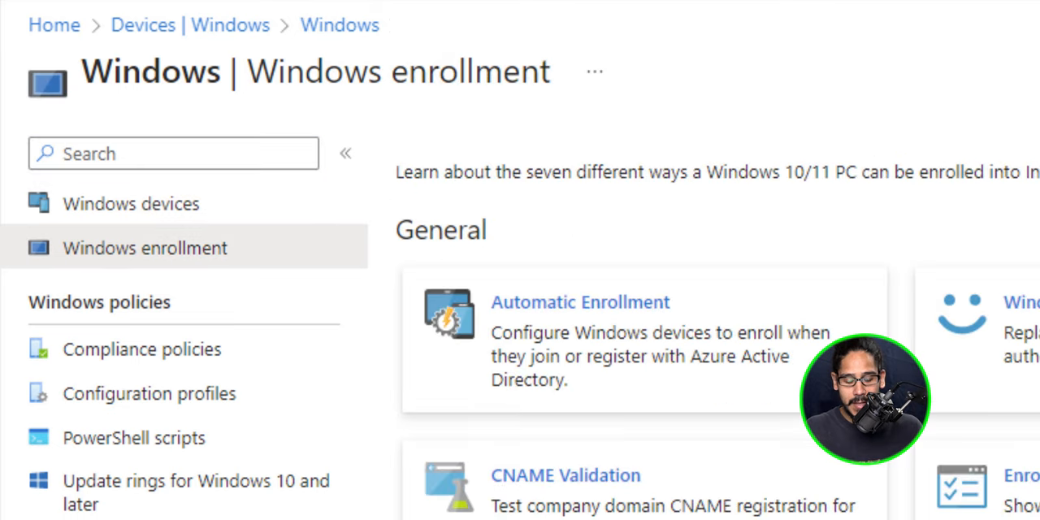
scroll(down, 3)
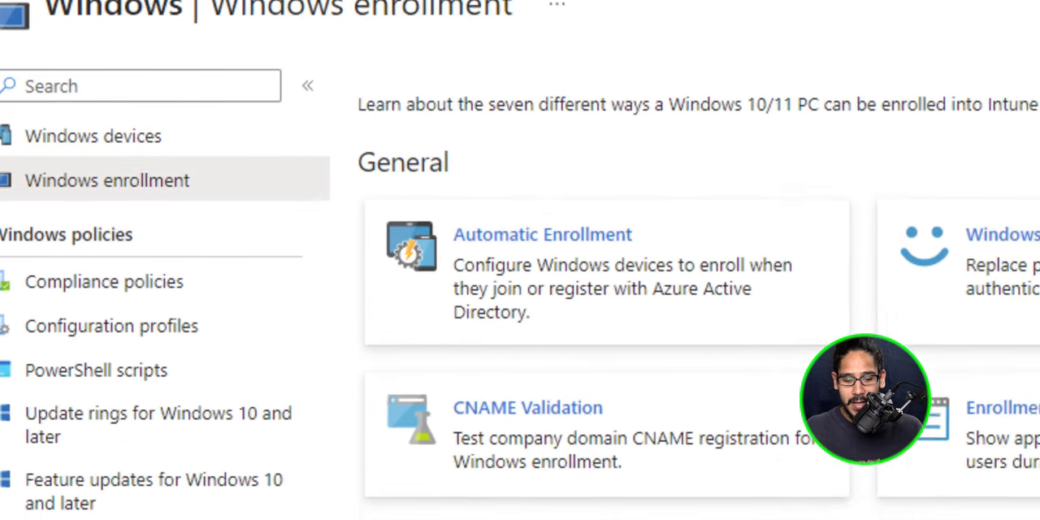
scroll(down, 3)
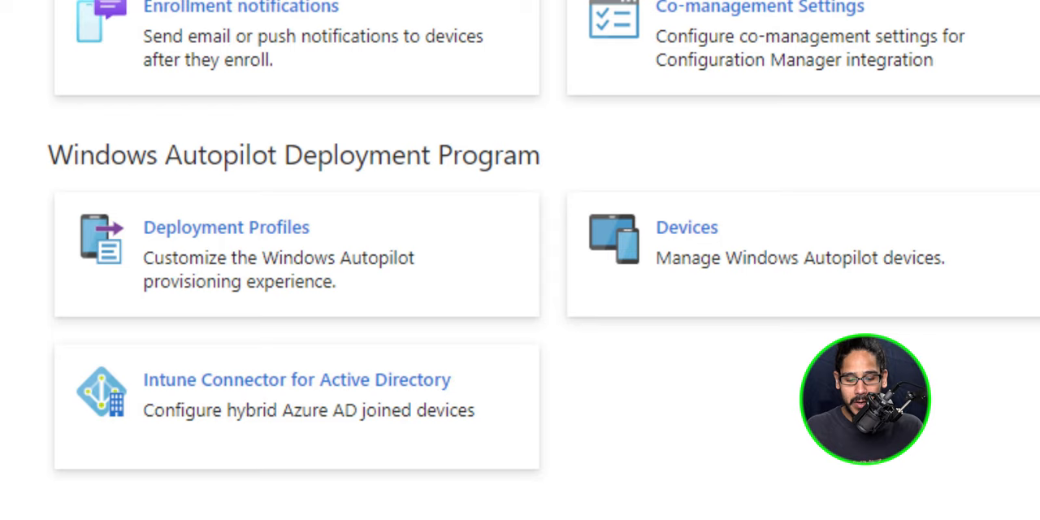
mouse_move(276, 255)
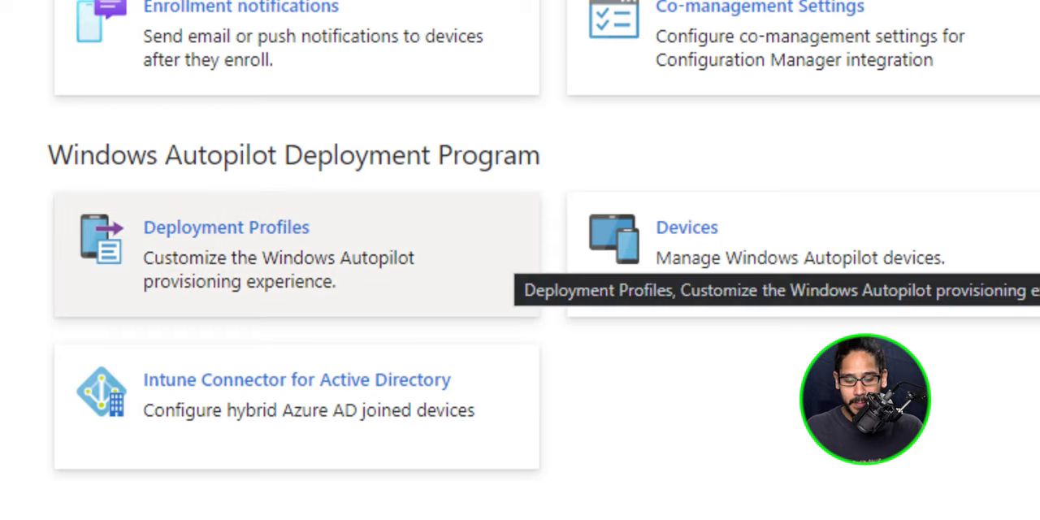
click(226, 227)
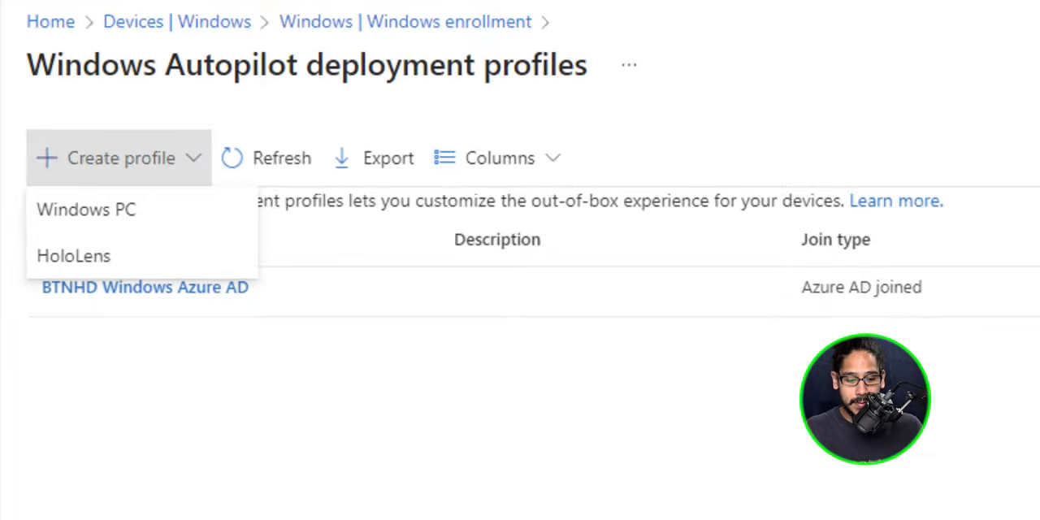
Create a Windows PC profile with Convert to Autopilot Yes, User-Driven Hybrid Azure AD join, connectivity check skipped.
click(86, 209)
text(BTNHD Hybrid Windows Profile)
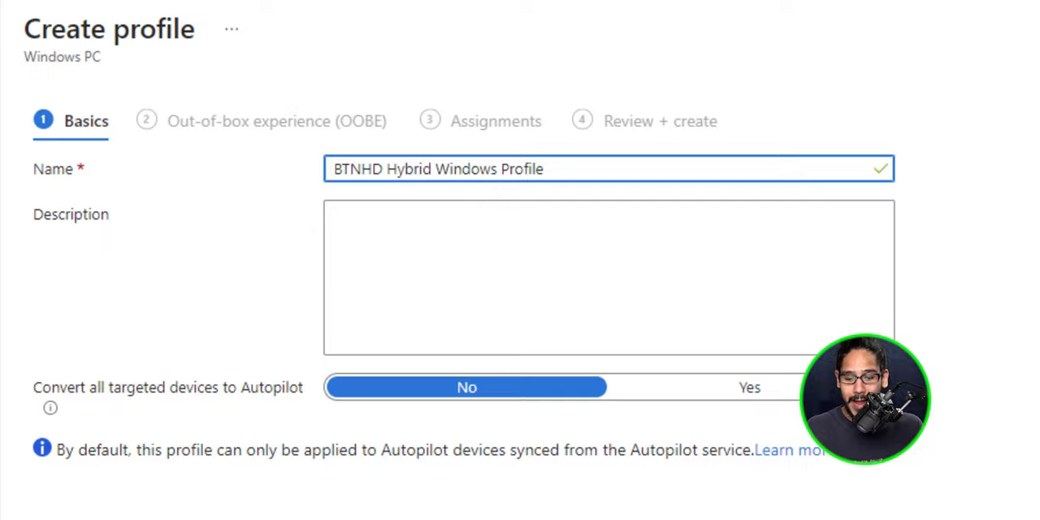
click(749, 387)
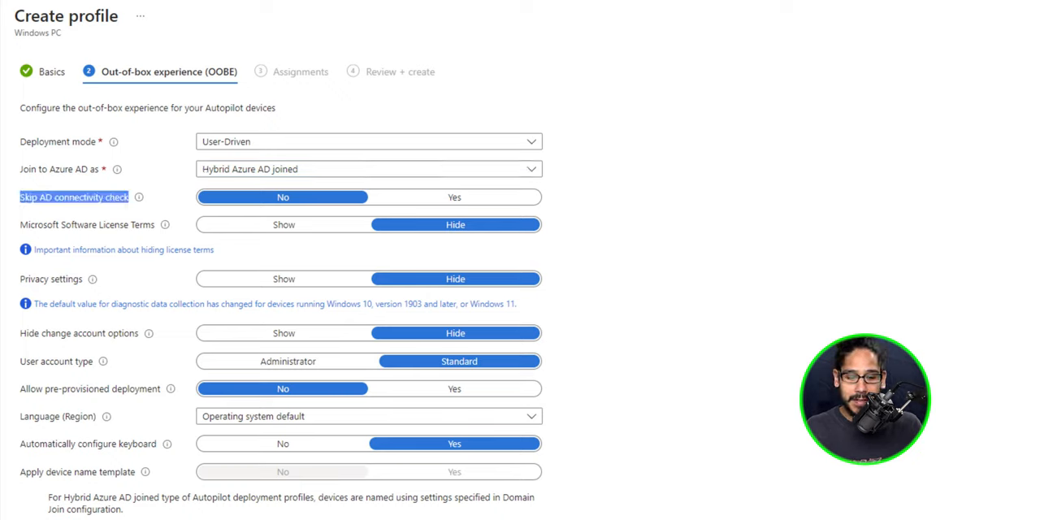
click(453, 197)
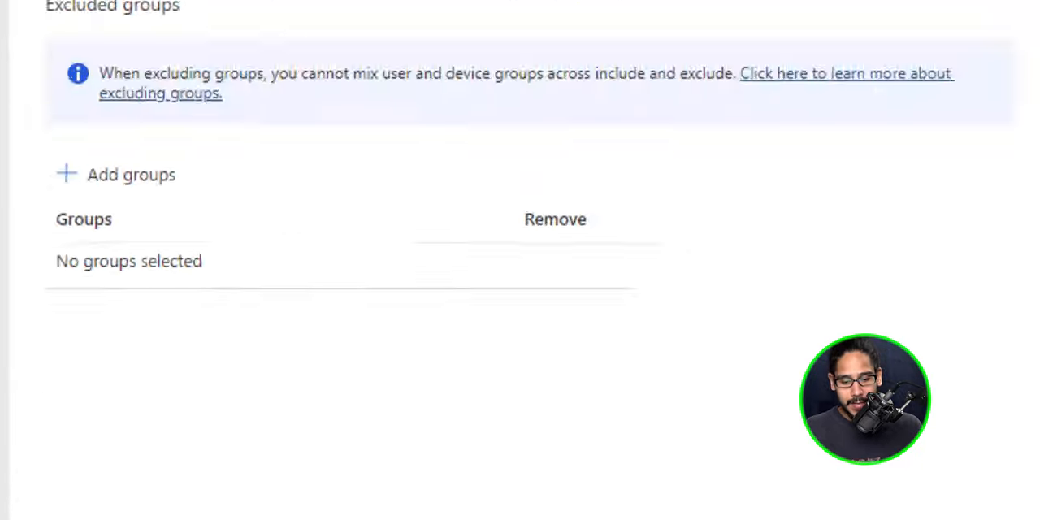
Add the Autopilot Devices group as the profile's included assignment.
scroll(up, 3)
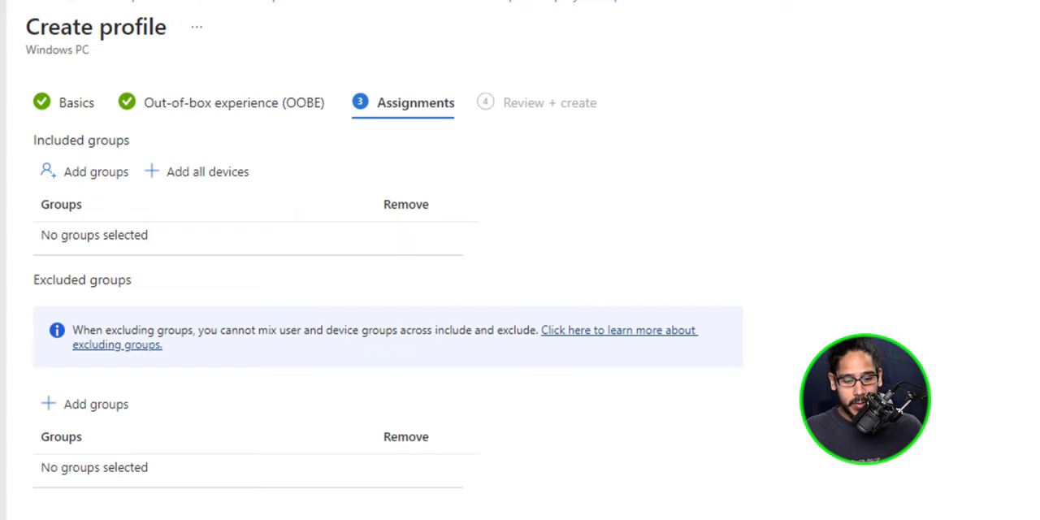
click(95, 172)
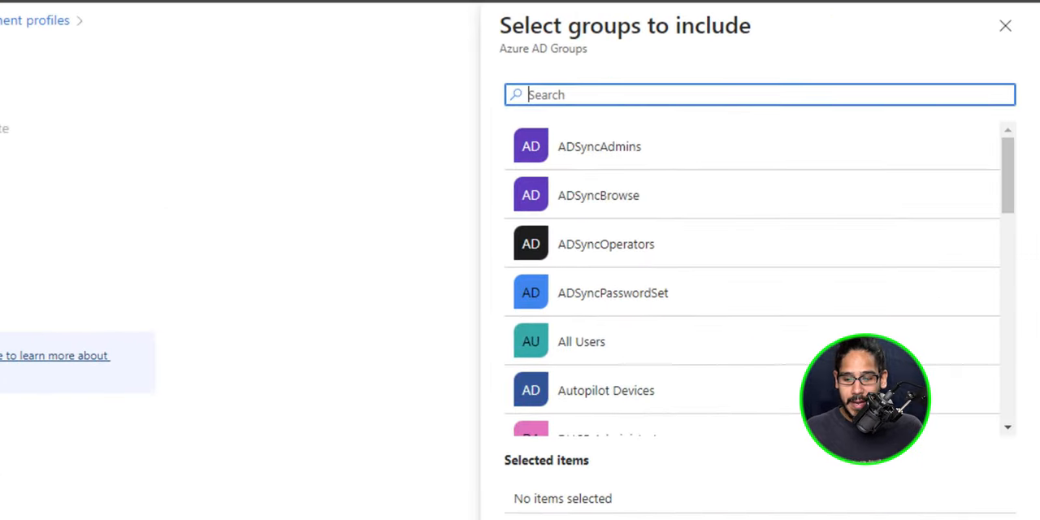
click(606, 390)
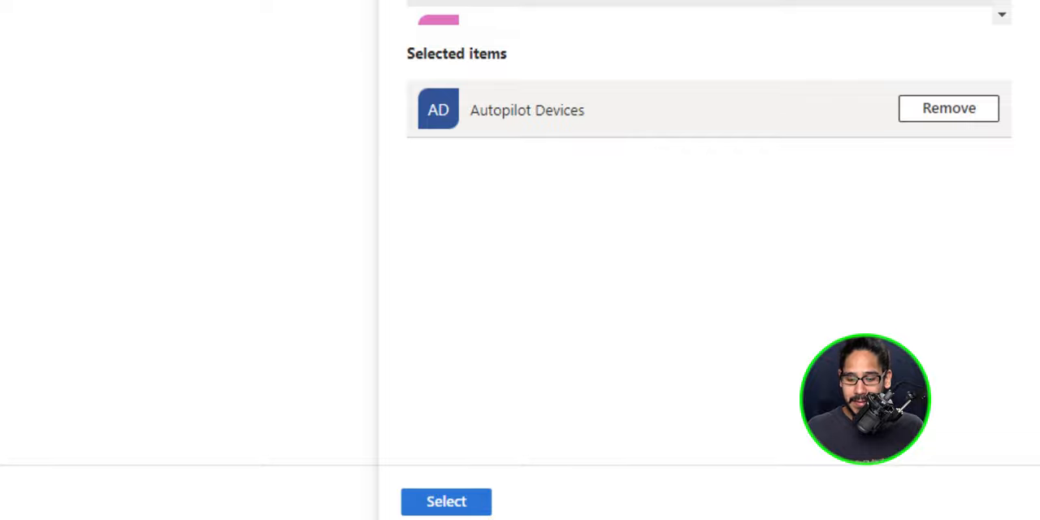
click(445, 501)
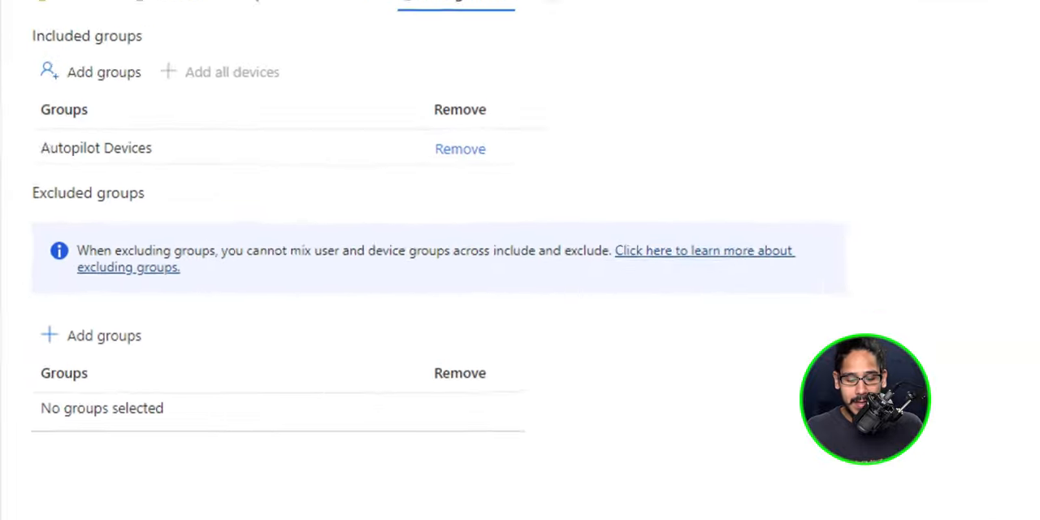
Review and create the BTNHD Hybrid Windows Profile so it lists as Hybrid Azure AD joined.
click(391, 62)
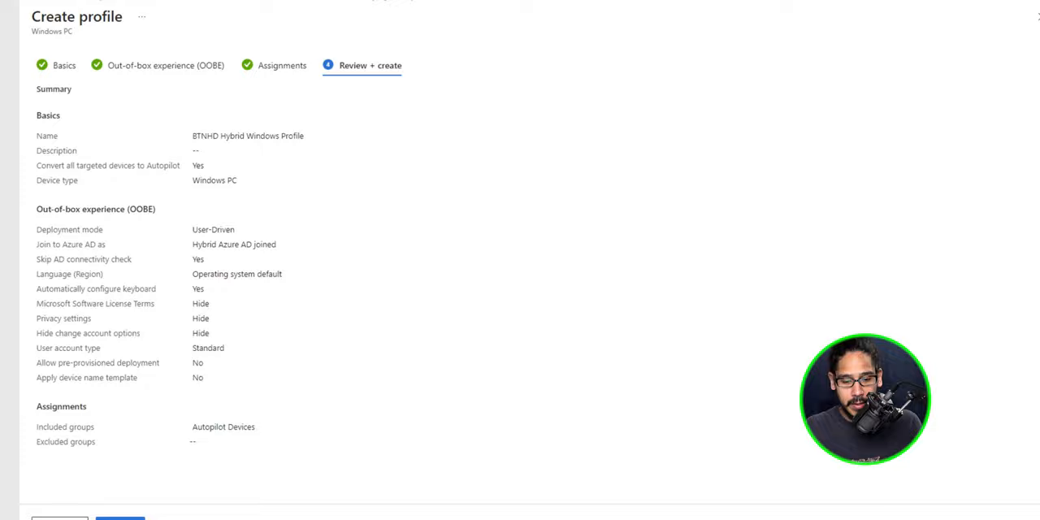
click(121, 518)
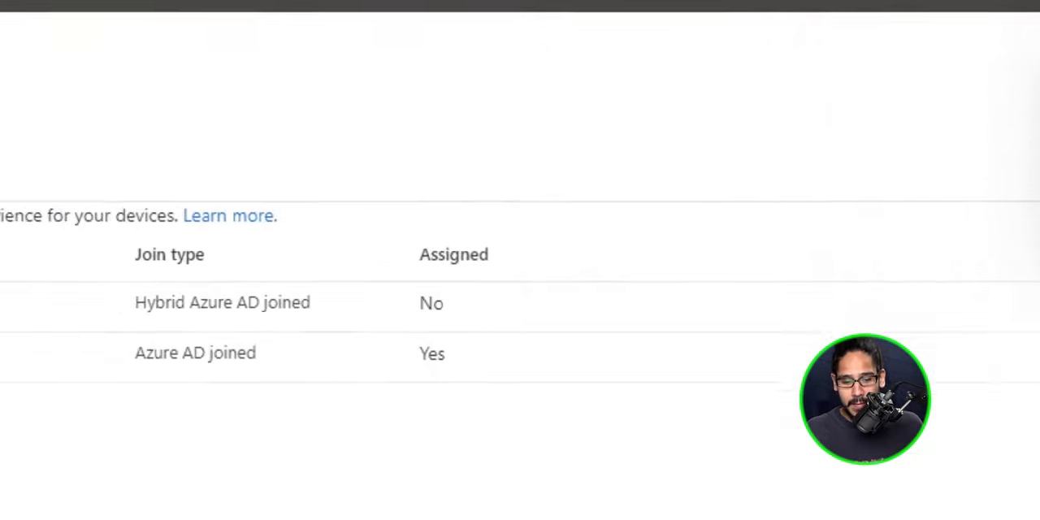
scroll(up, 3)
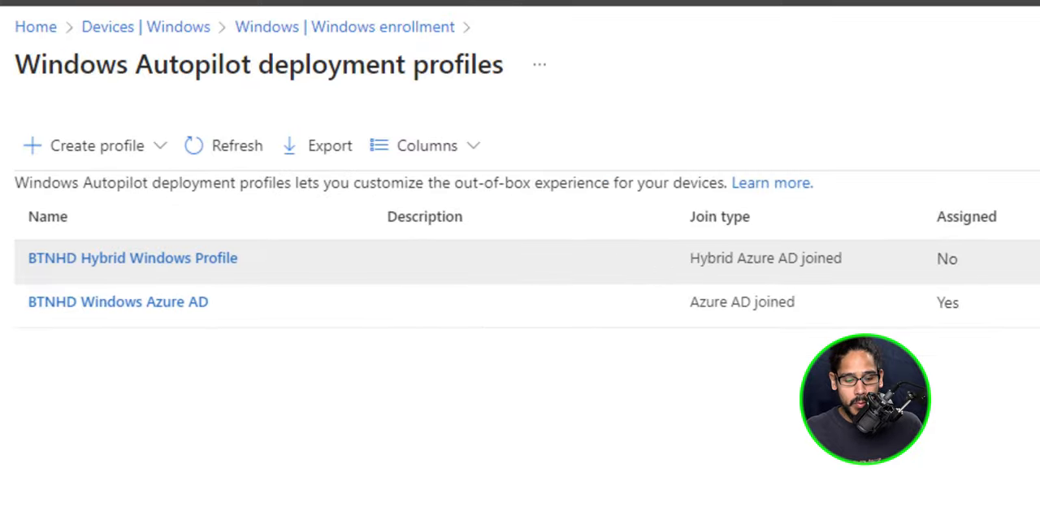